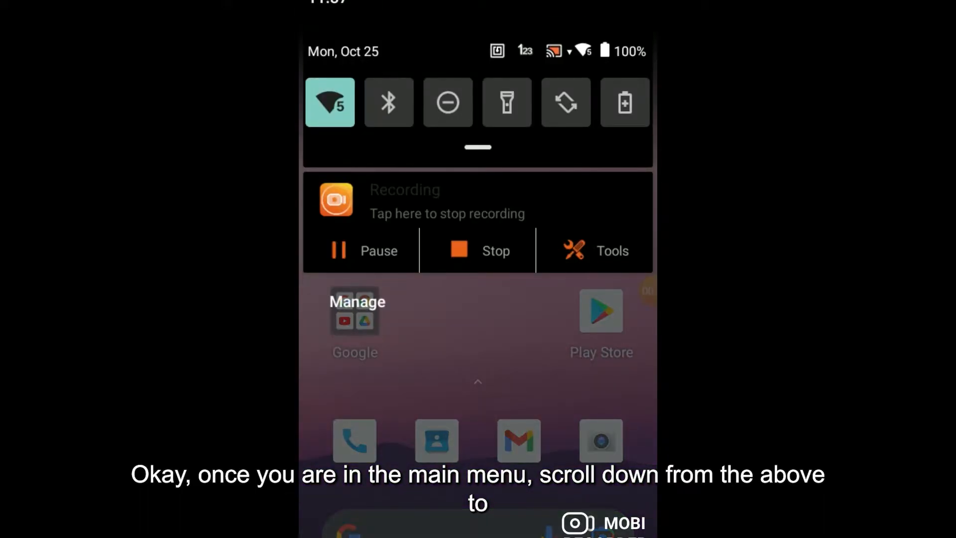
Reach the full device Settings app from the pulled-down quick settings panel
scroll("down", 3)
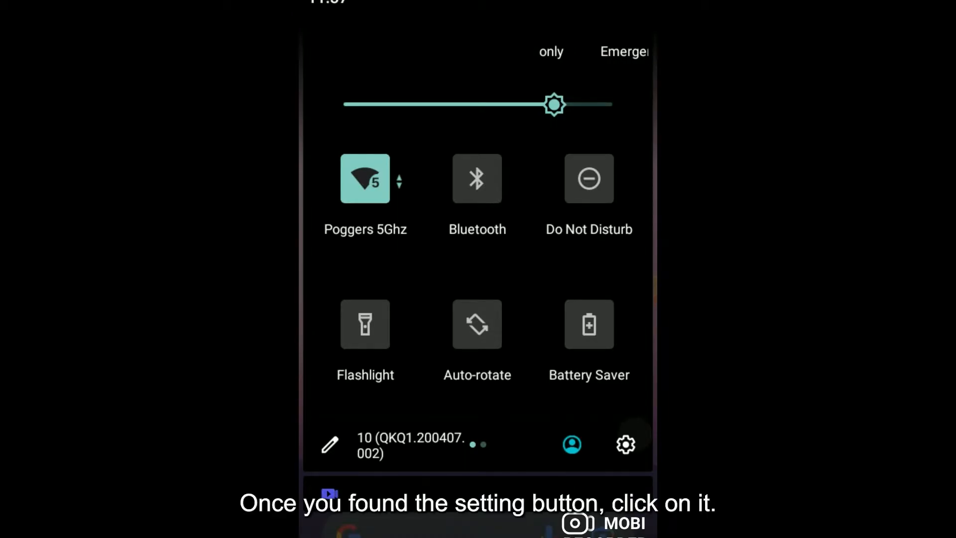
left_click(625, 444)
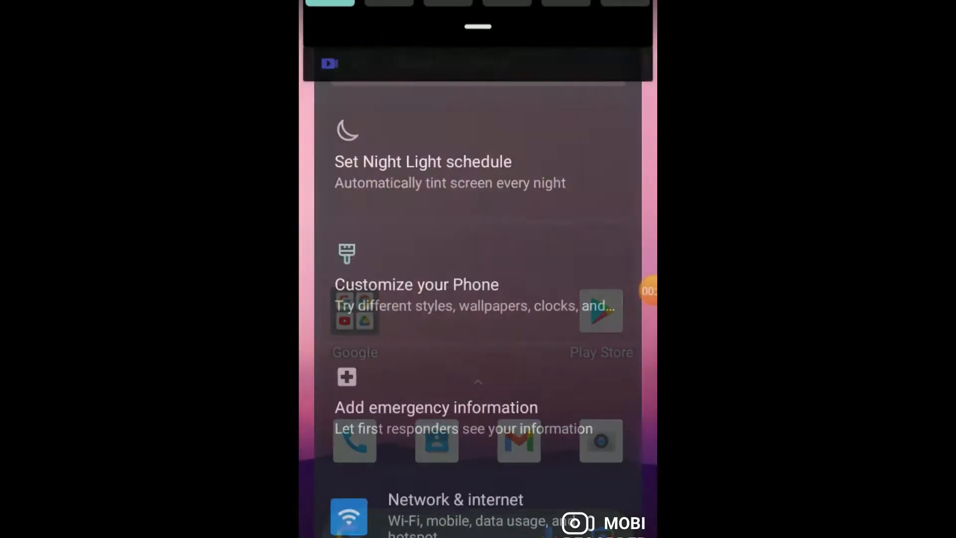
Enter Honeywell Settings from the bottom of the Android Settings list
scroll("down", 3)
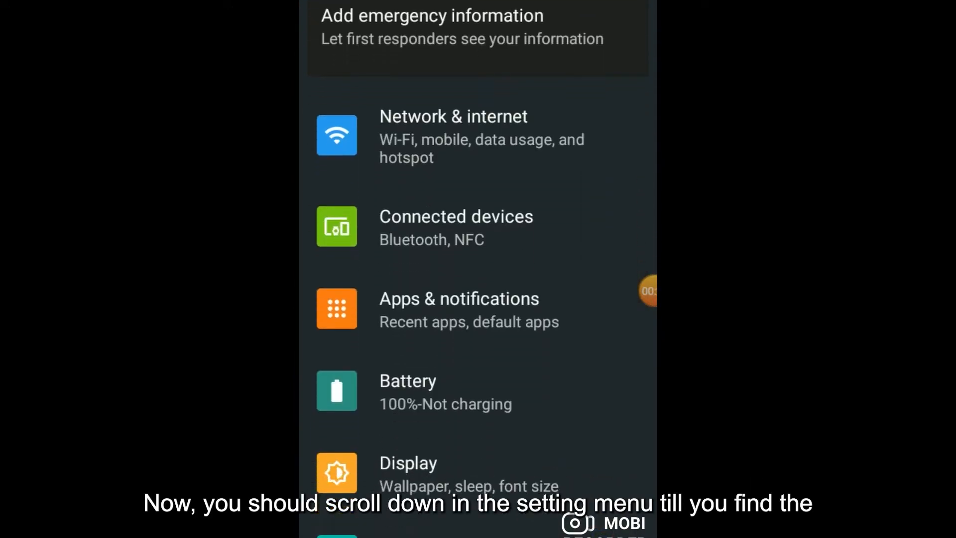
scroll("down", 3)
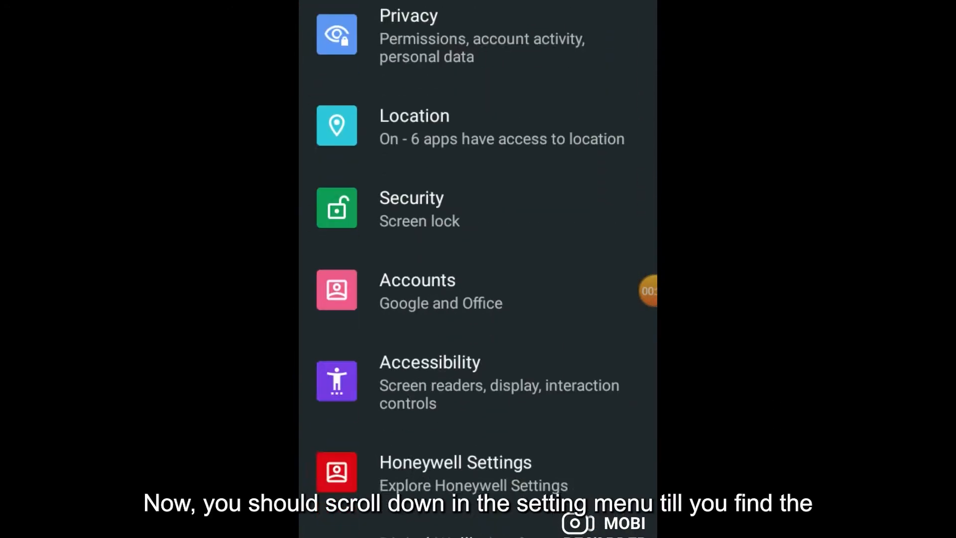
scroll("down", 3)
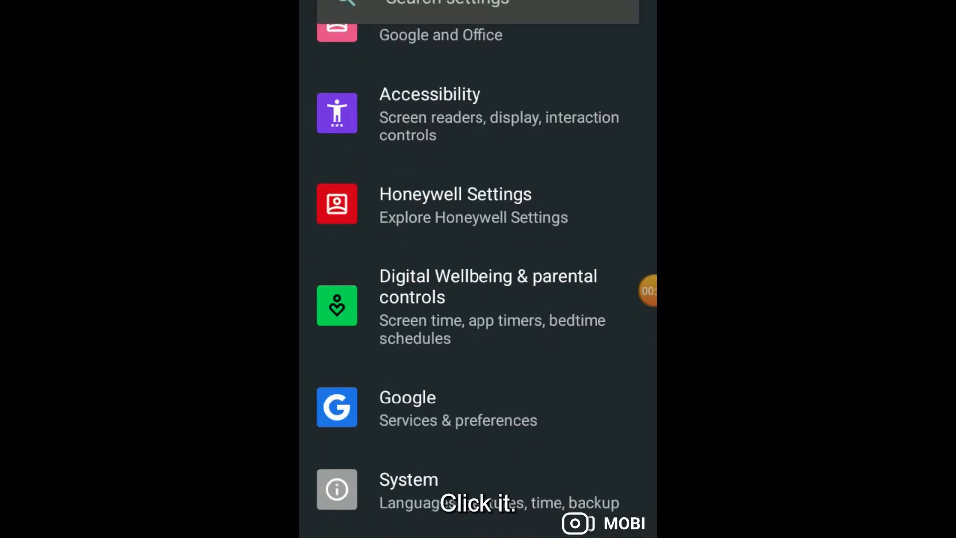
left_click(455, 205)
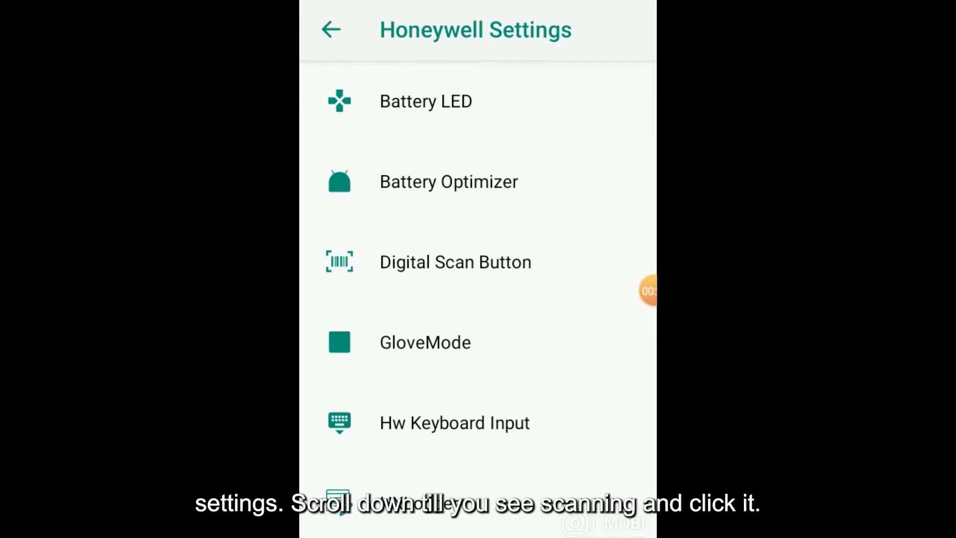
Enter Scanning and then the Internal Scanner settings within Honeywell Settings
scroll("down", 3)
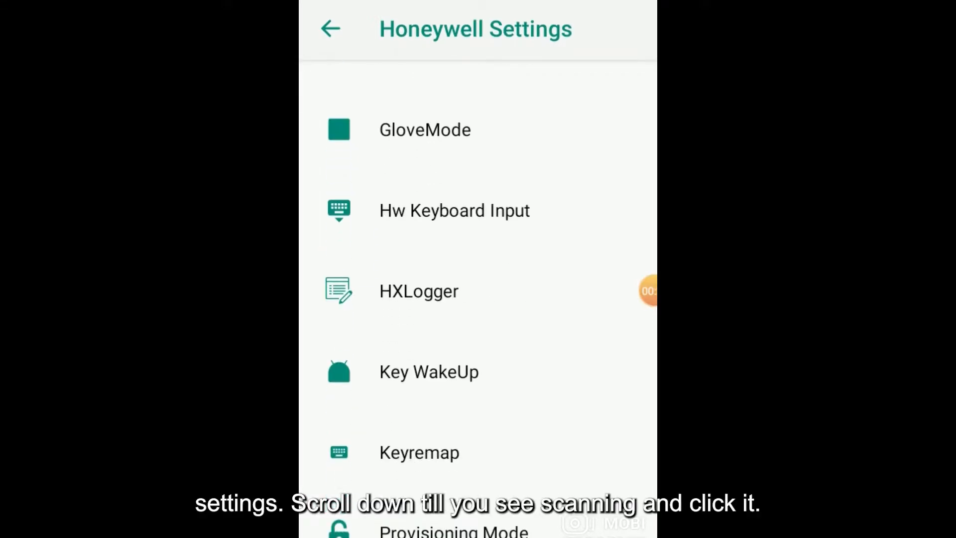
scroll("down", 3)
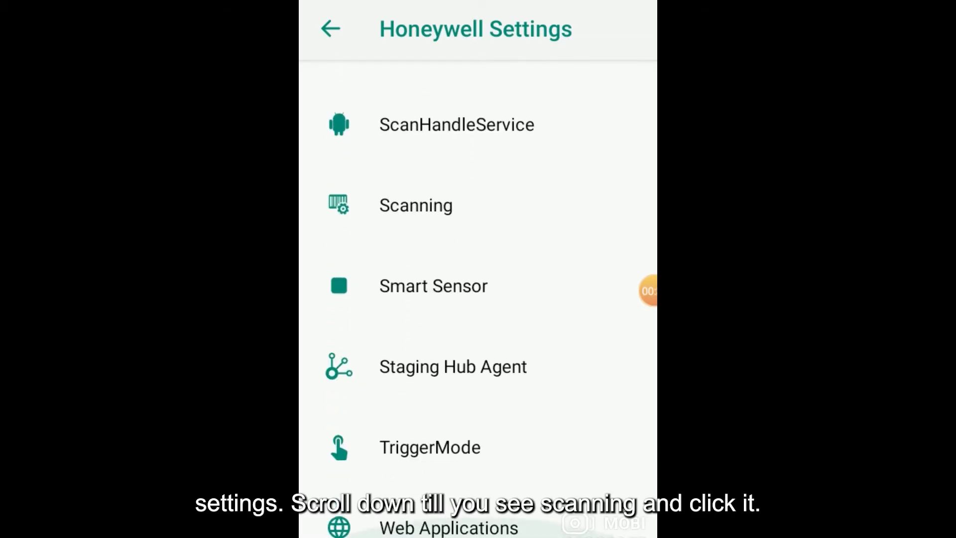
left_click(416, 205)
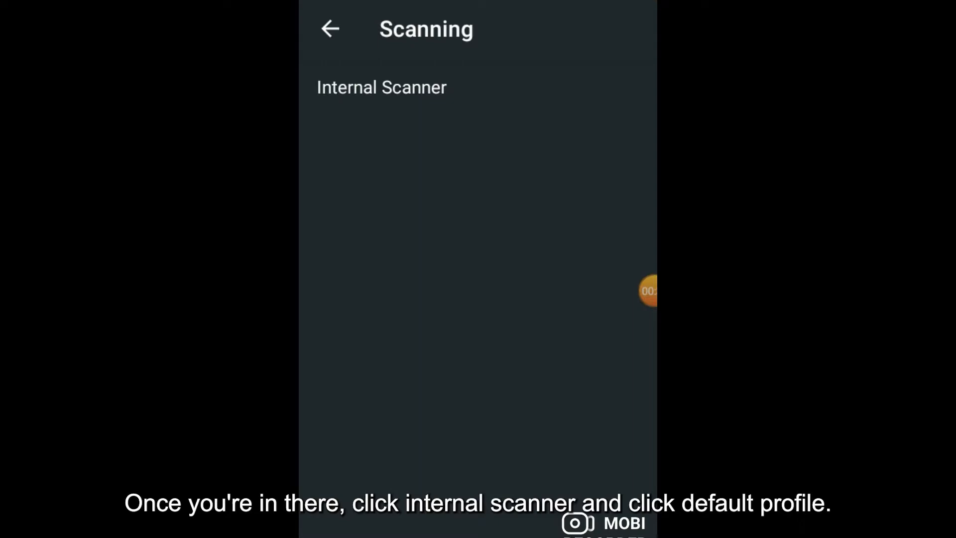
left_click(381, 87)
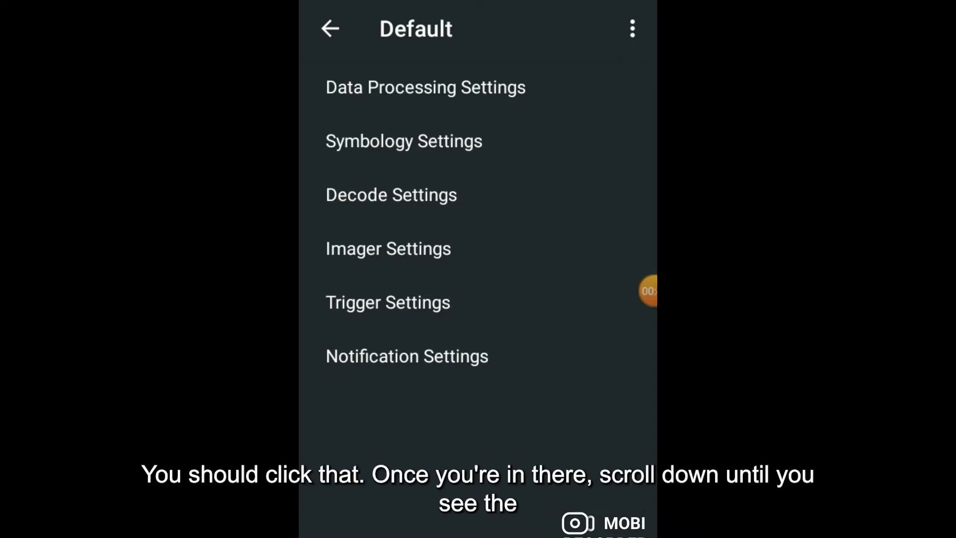
Reach the OCR page of the internal scanner's Default profile, currently OCR disabled
left_click(403, 140)
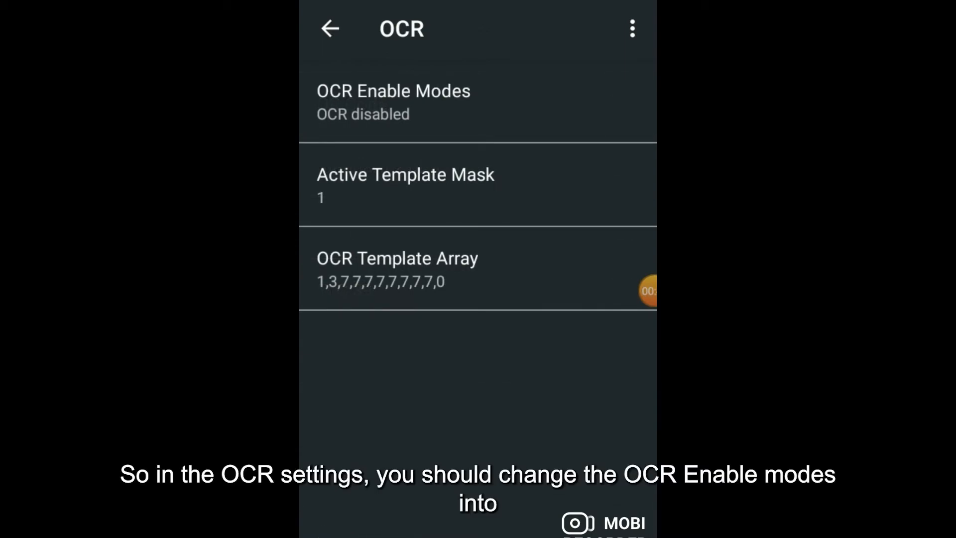
Set OCR Enable Modes to Normal and Inverse Video and Active Template Mask to 2
left_click(393, 100)
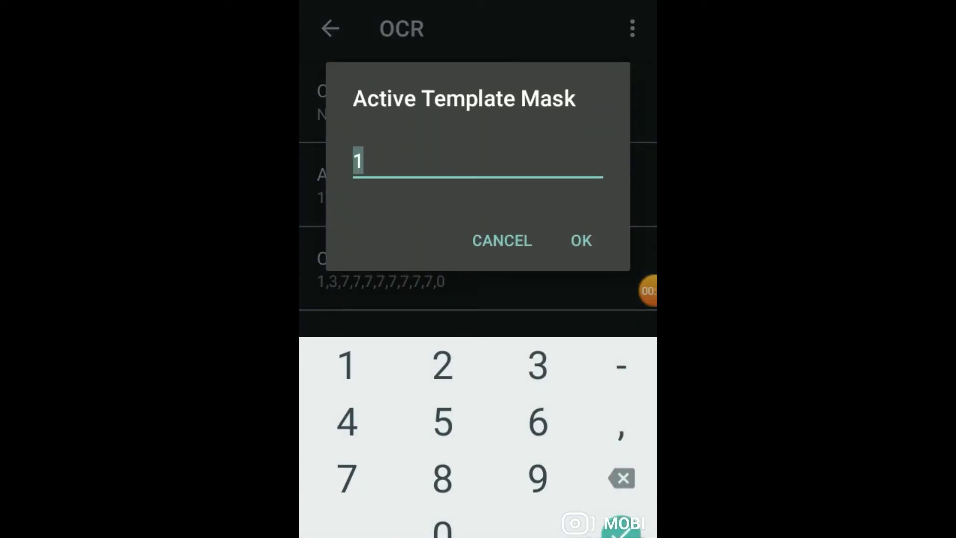
left_click(442, 365)
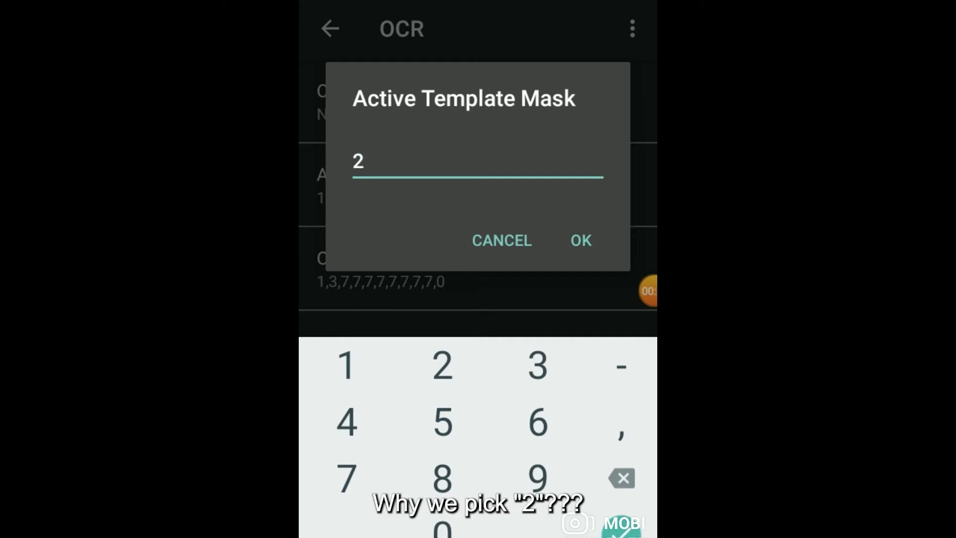
left_click(580, 240)
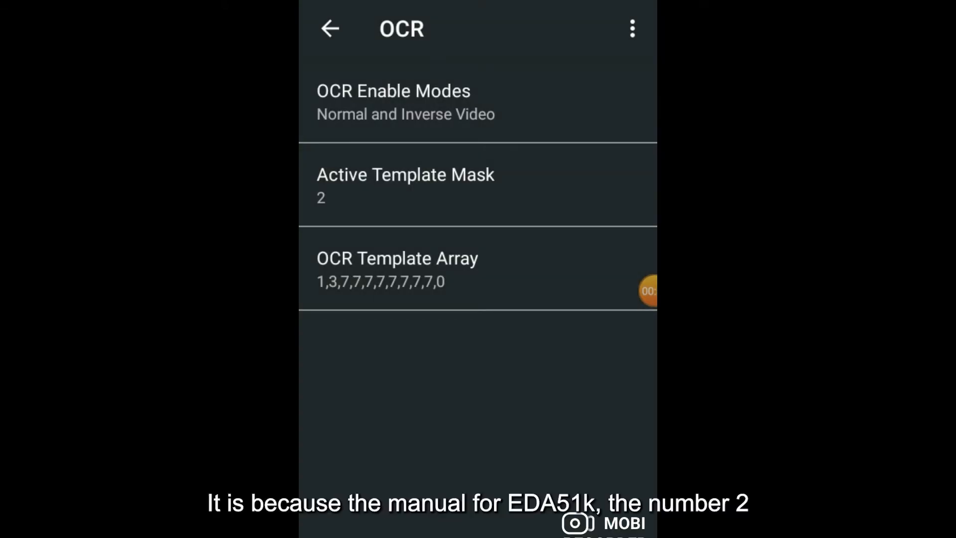